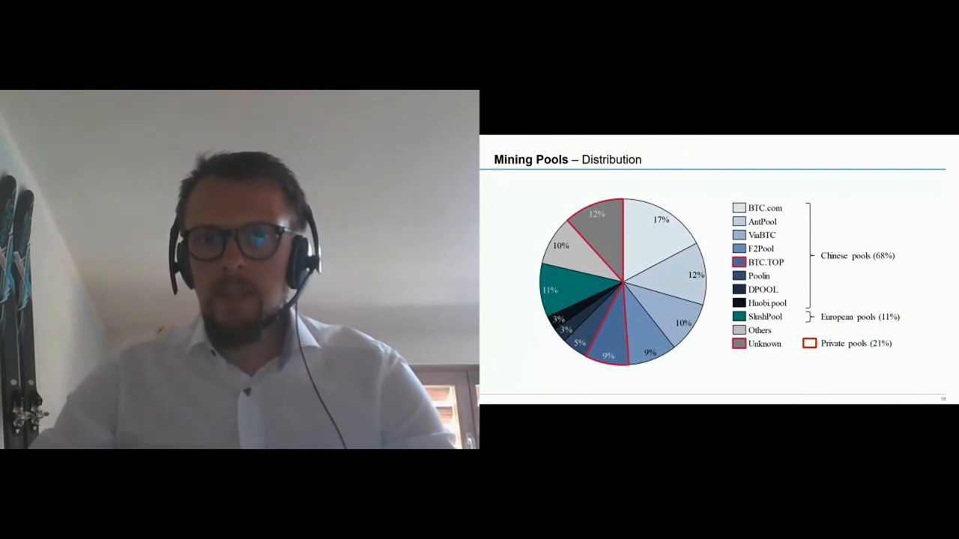
Step: Advance from the mining pools distribution slide to the Mining Locations – Footprint Scenarios slide
key("right")
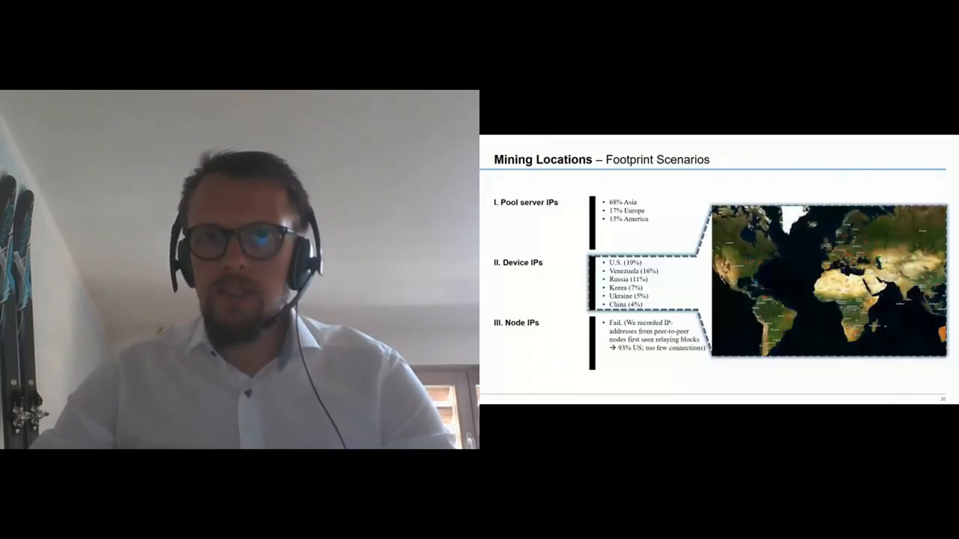